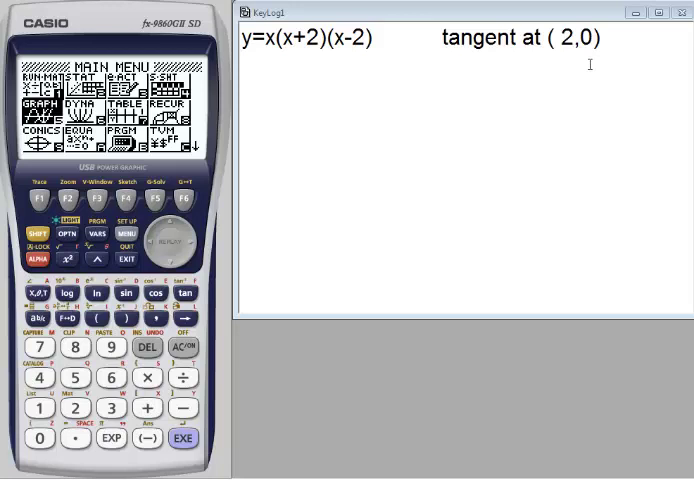
mouse_move(300, 60)
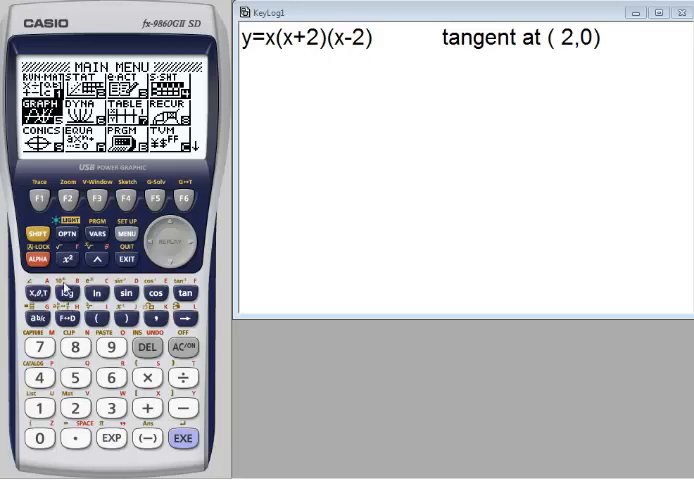
Enter GRAPH mode and reset the V-Window to INIT, returning to the function list
left_click(184, 438)
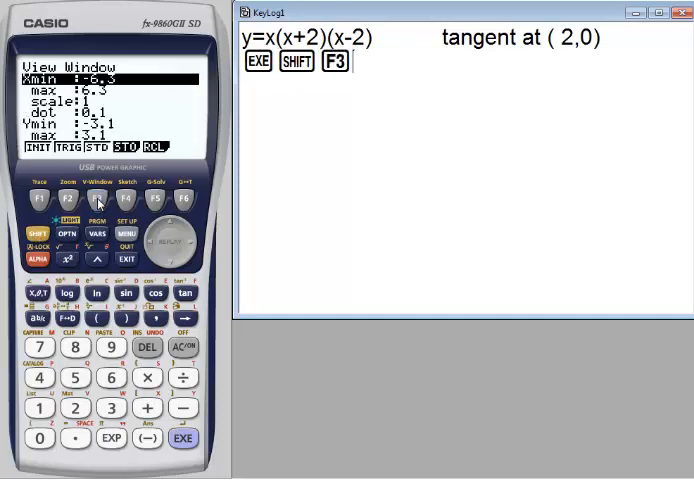
mouse_move(44, 174)
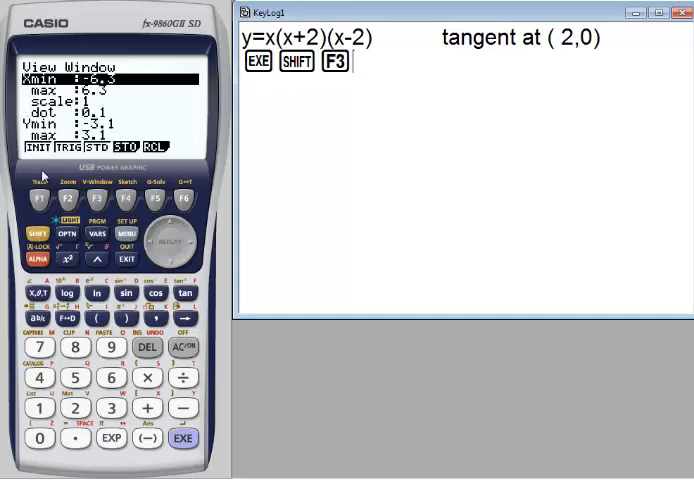
left_click(40, 196)
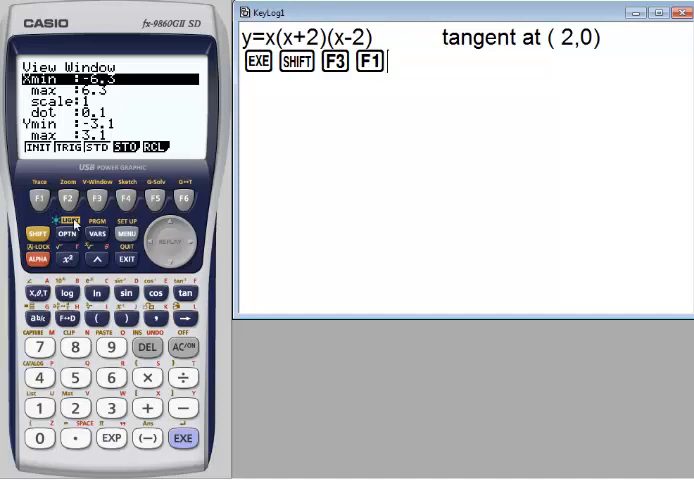
left_click(124, 258)
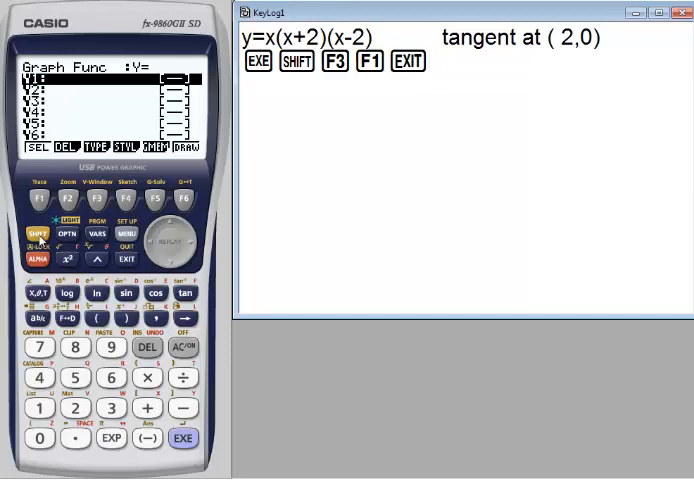
In SET UP, set Sketch Line to Thick and return to the function list
left_click(128, 232)
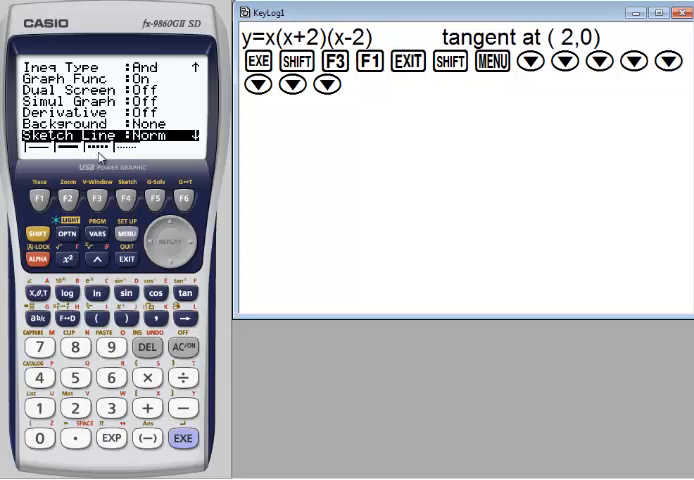
mouse_move(136, 158)
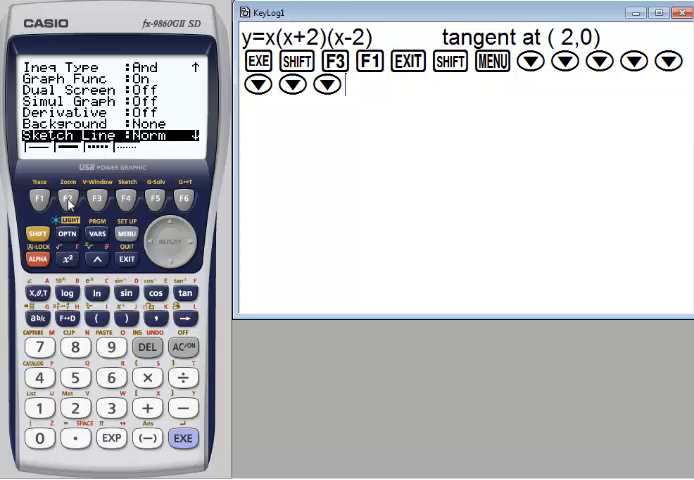
left_click(72, 196)
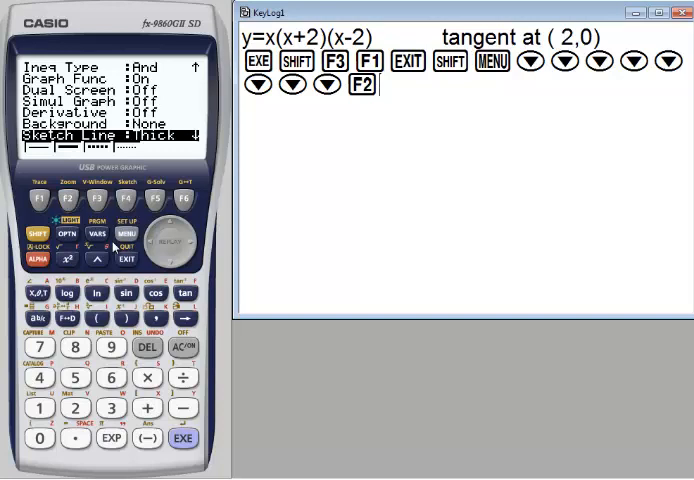
left_click(126, 258)
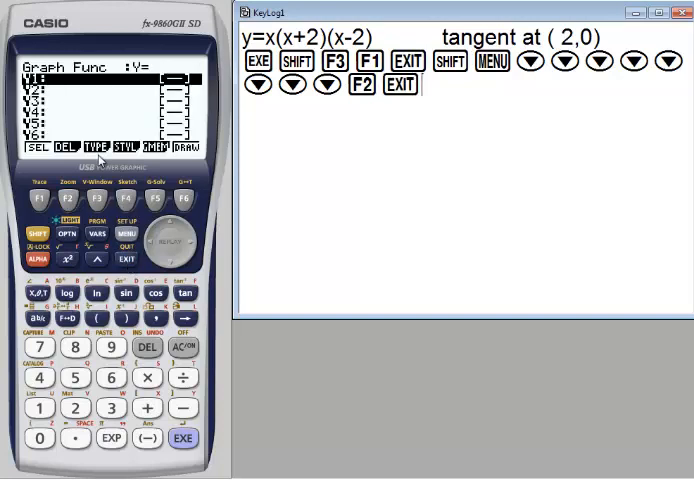
Store Y1 as the y= equation X(X+2)(X−2)
left_click(96, 194)
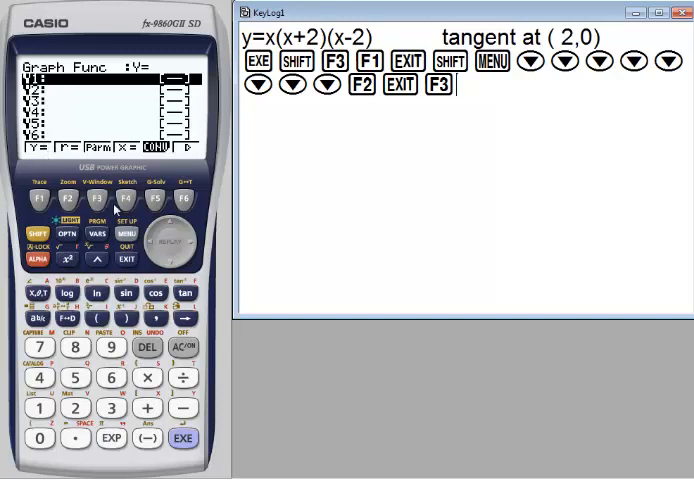
left_click(40, 196)
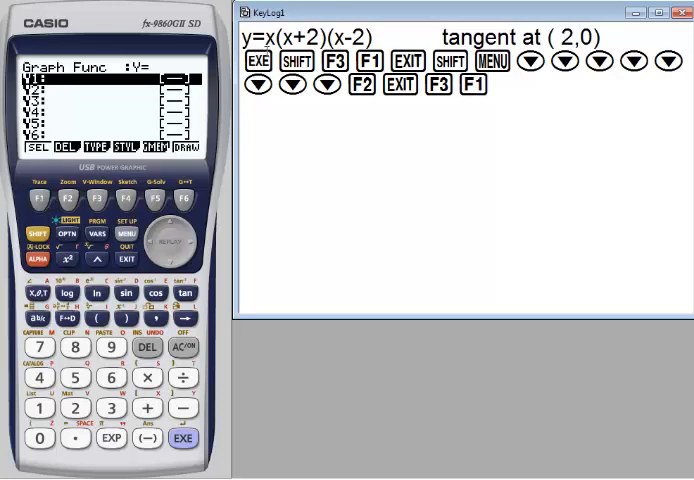
left_click(40, 292)
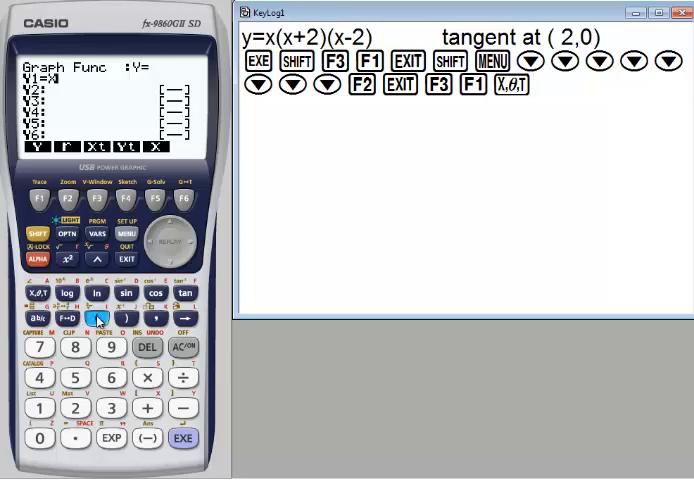
left_click(98, 318)
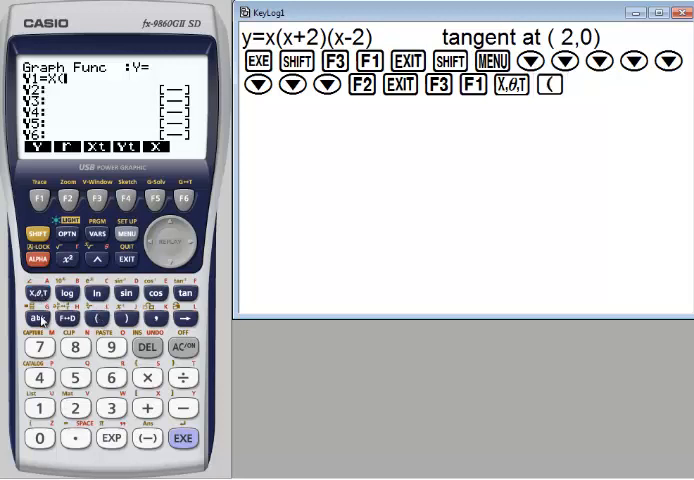
left_click(144, 408)
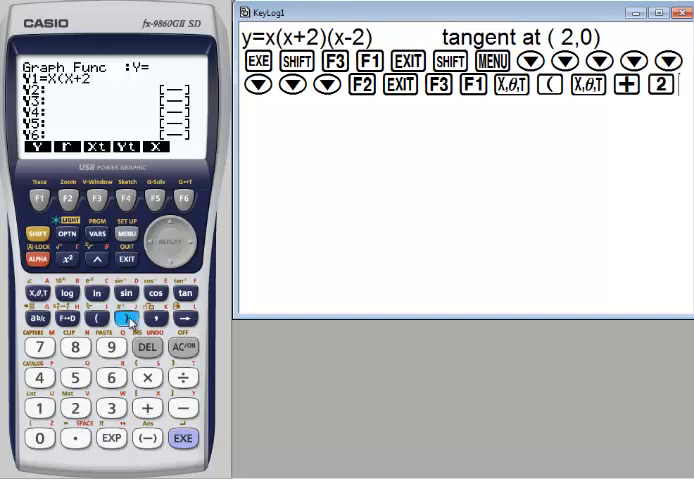
left_click(112, 316)
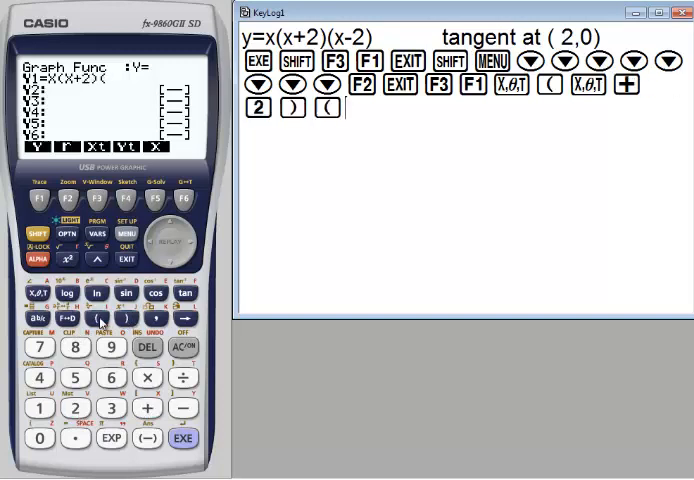
left_click(40, 292)
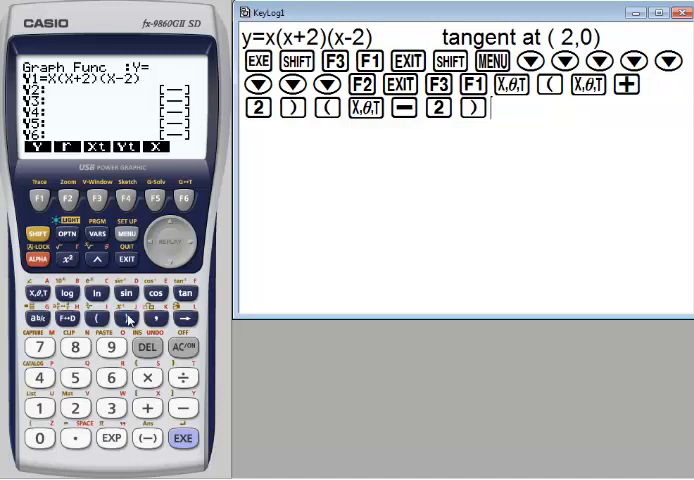
left_click(184, 438)
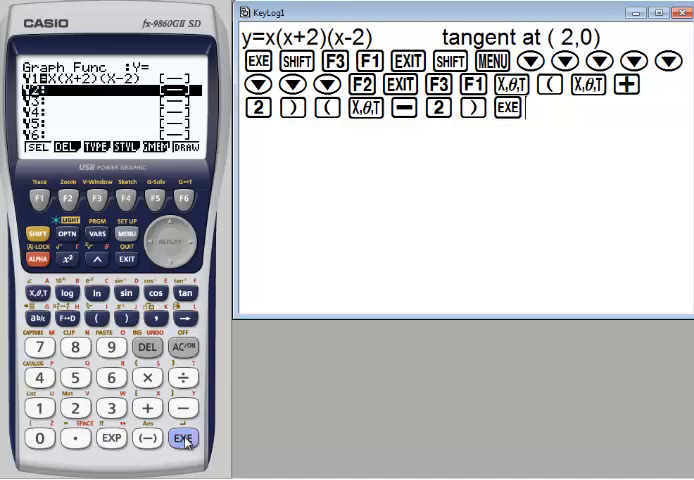
mouse_move(170, 244)
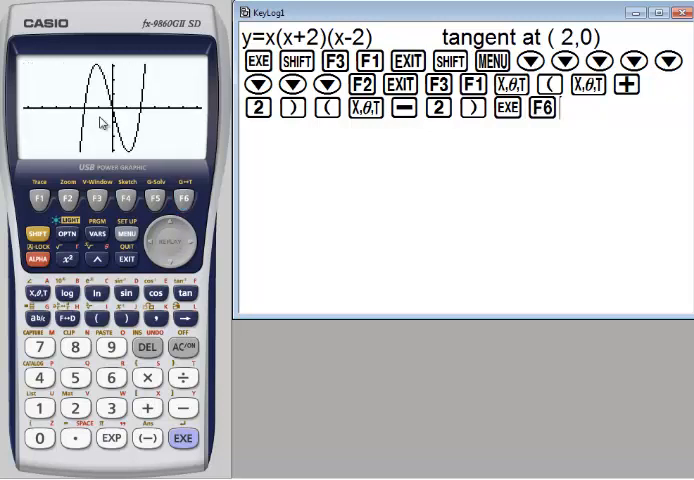
mouse_move(150, 120)
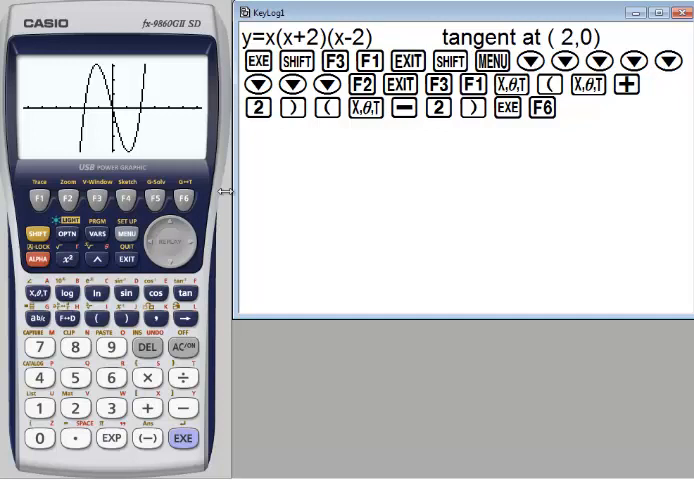
mouse_move(178, 240)
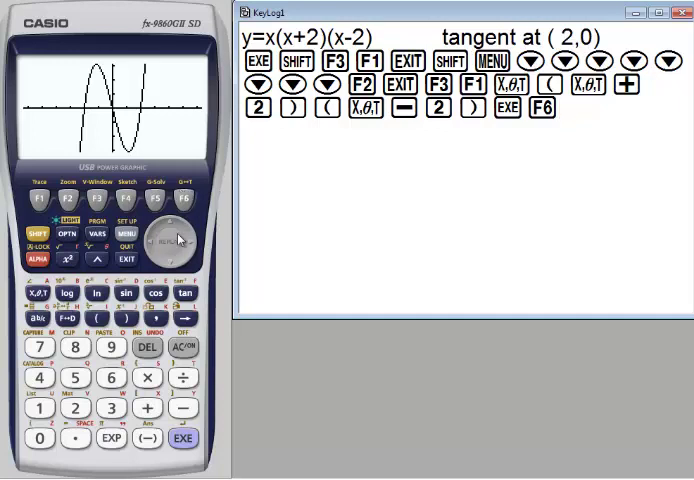
mouse_move(122, 246)
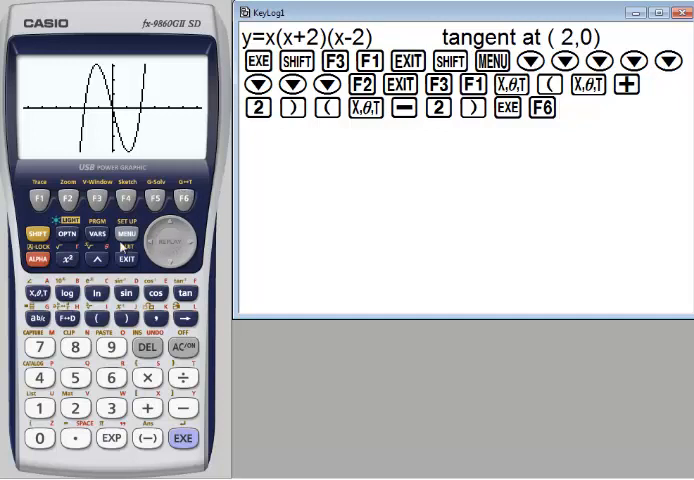
Plot the cubic Y1 and bring up the graph sketch options
left_click(38, 234)
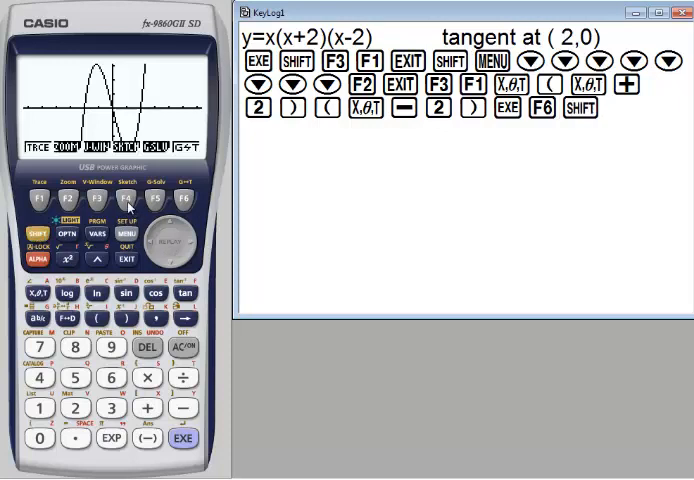
Sketch a tangent to the cubic at X=2, the point (2,0)
left_click(138, 196)
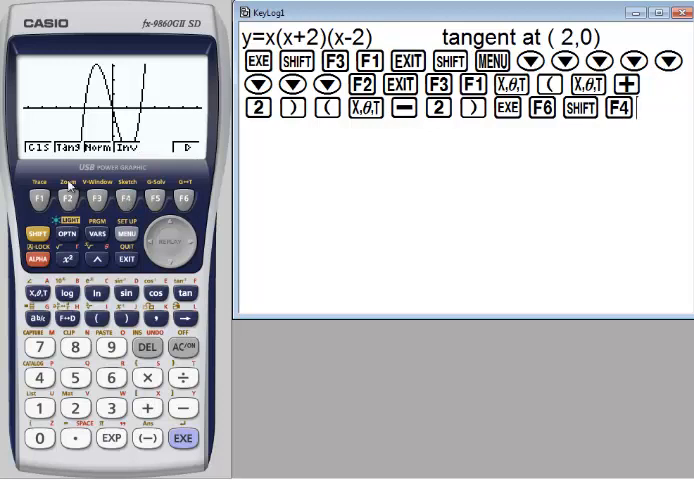
left_click(68, 198)
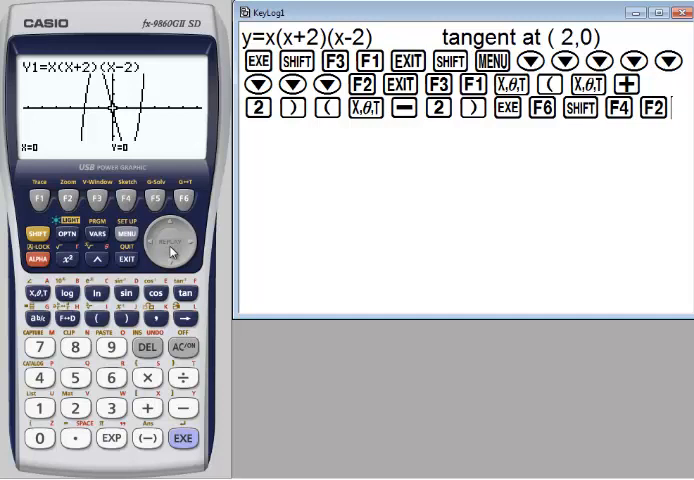
mouse_move(142, 168)
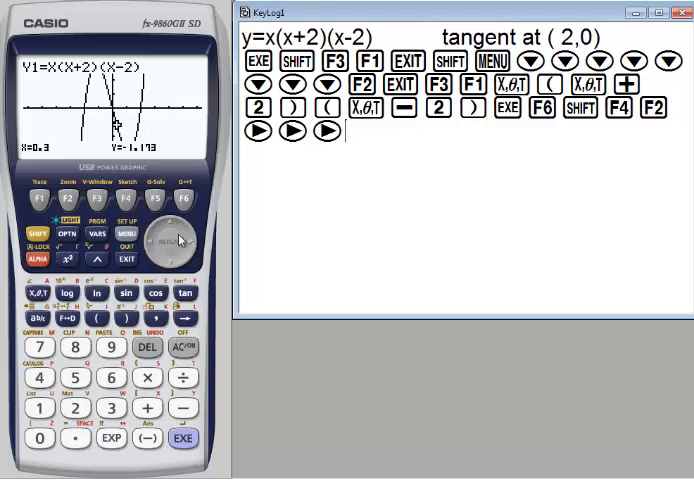
mouse_move(156, 166)
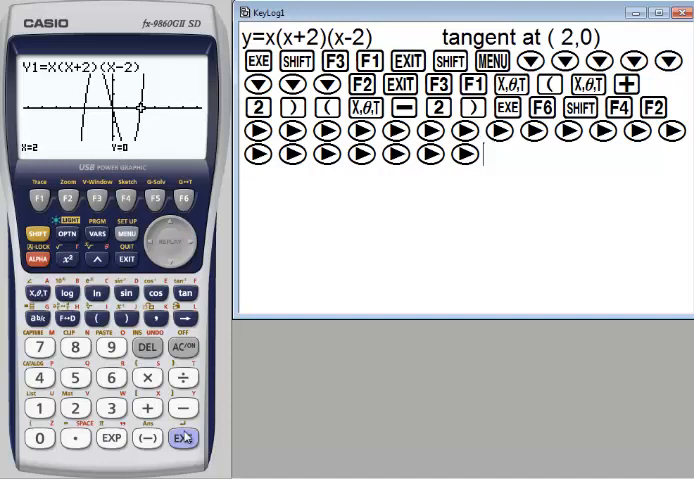
left_click(184, 440)
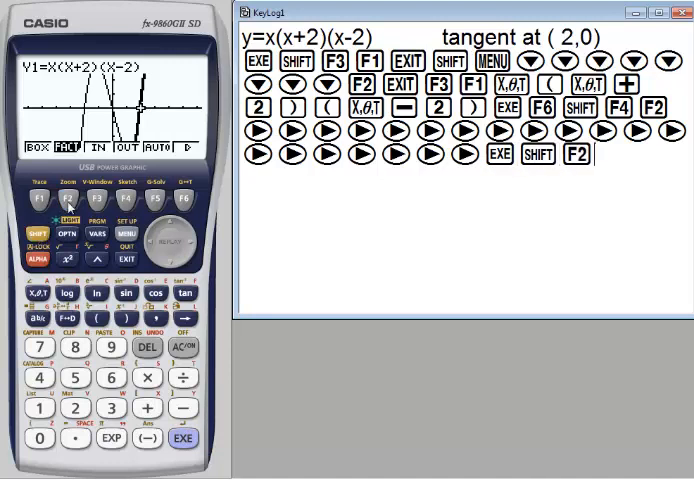
Zoom the graph out and redraw the cubic
left_click(128, 200)
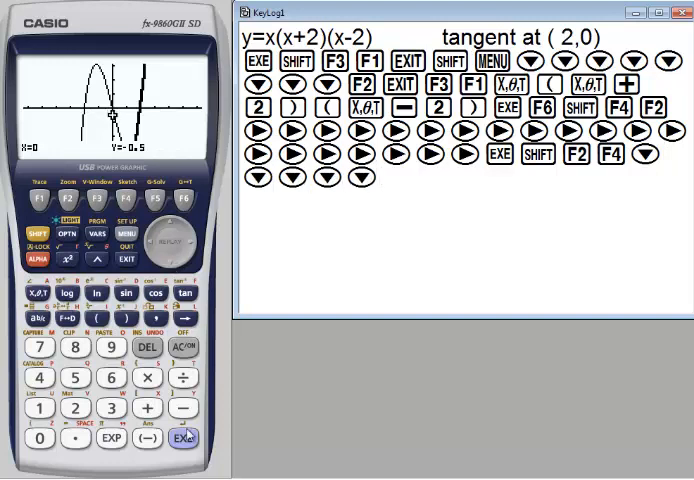
left_click(182, 438)
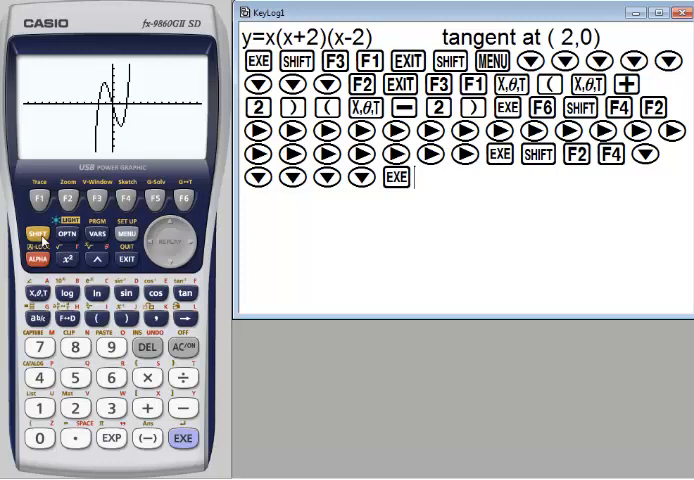
Sketch the tangent at X=2 again on the zoomed-out graph
left_click(40, 232)
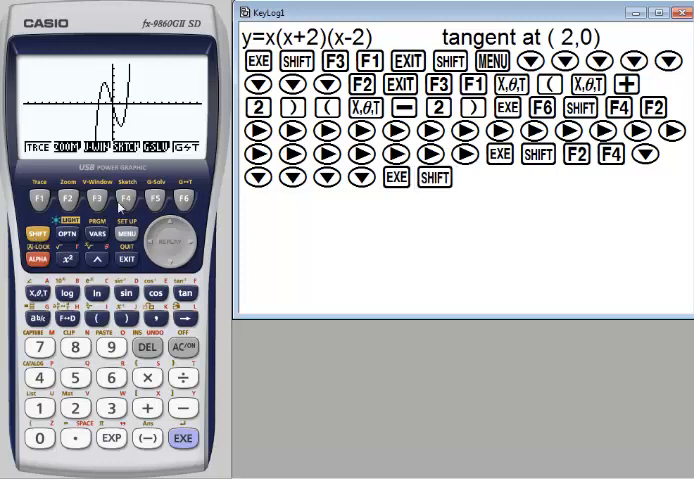
left_click(128, 200)
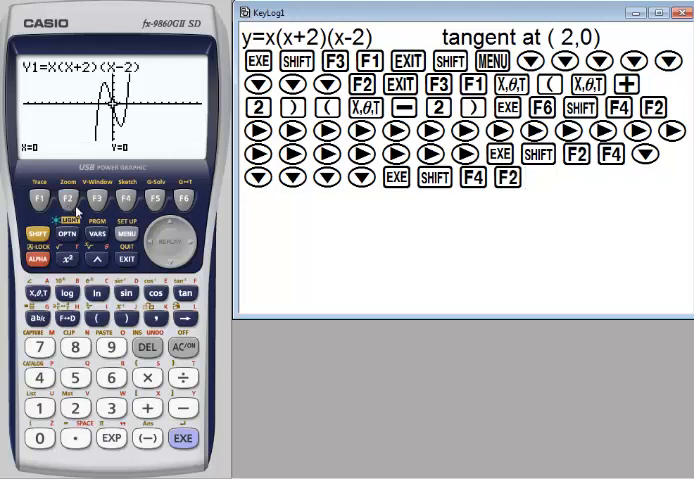
mouse_move(190, 248)
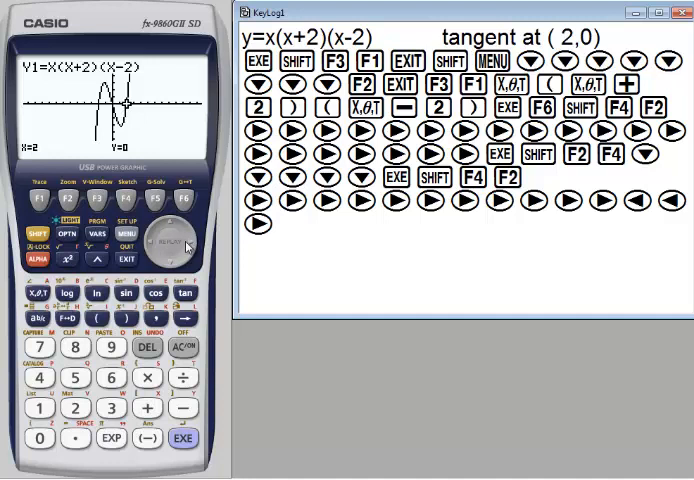
left_click(184, 438)
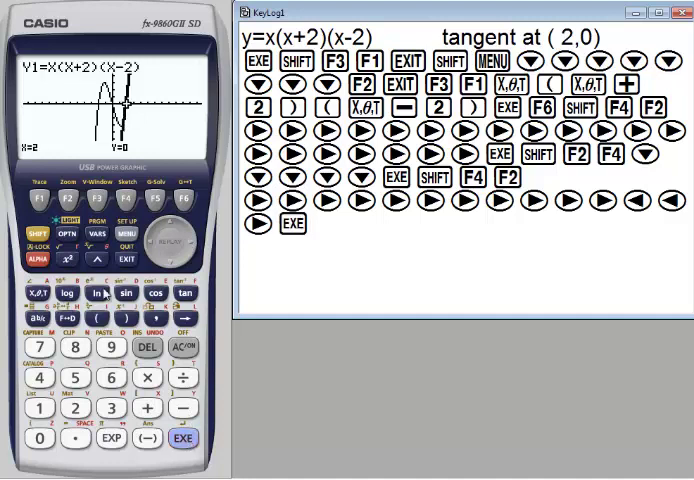